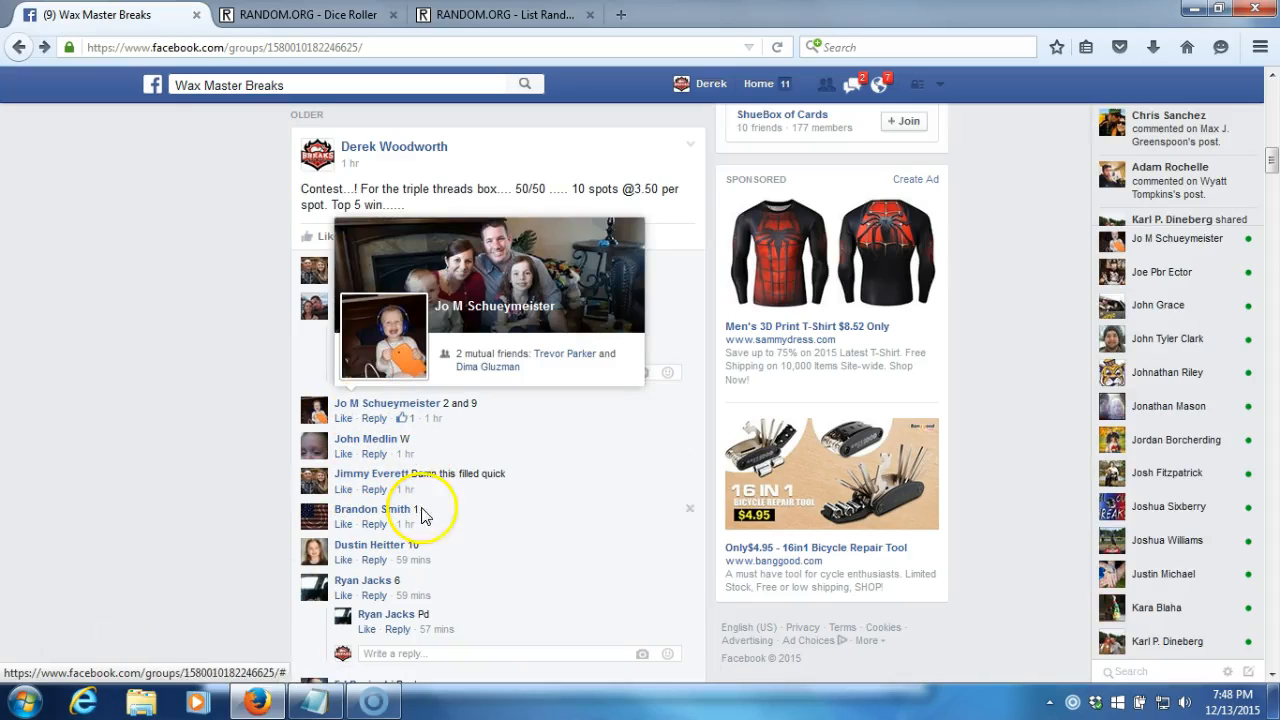
Post a 'LIVE' comment under the latest Wax Master Breaks group post.
{"action": "scroll", "scroll_direction": "down", "scroll_amount": 3}
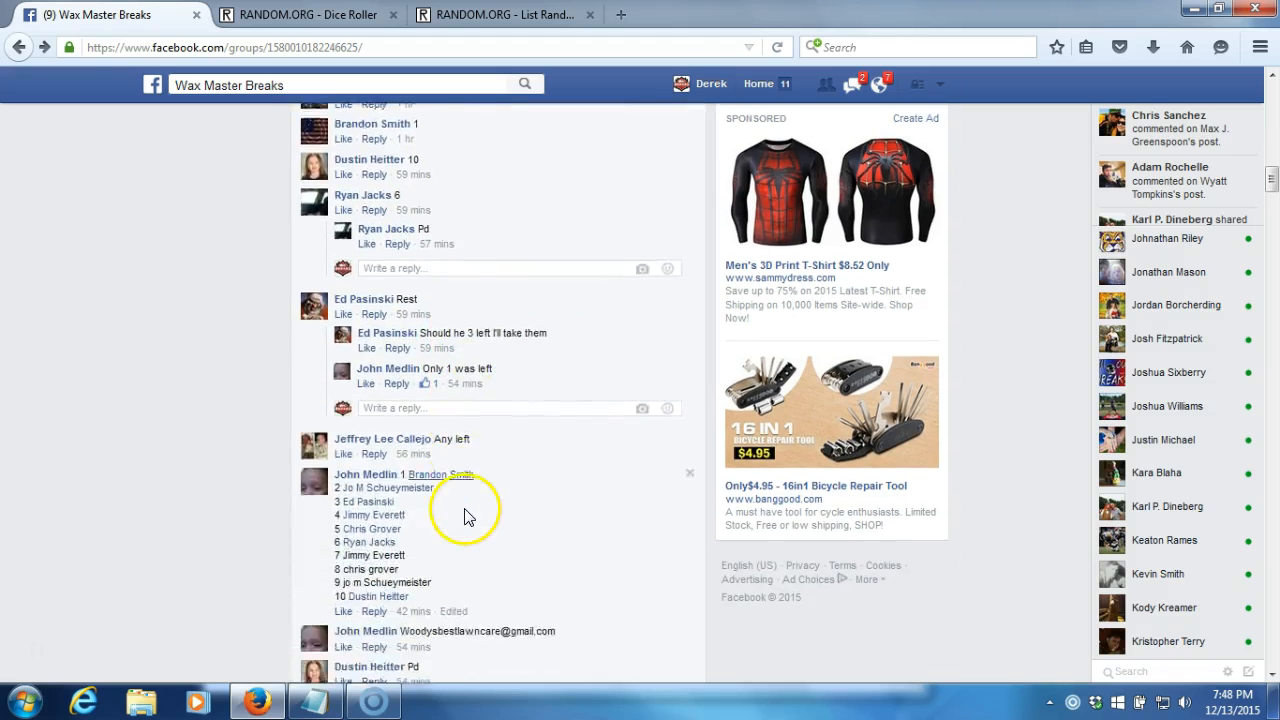
{"action": "scroll", "scroll_direction": "down", "scroll_amount": 3}
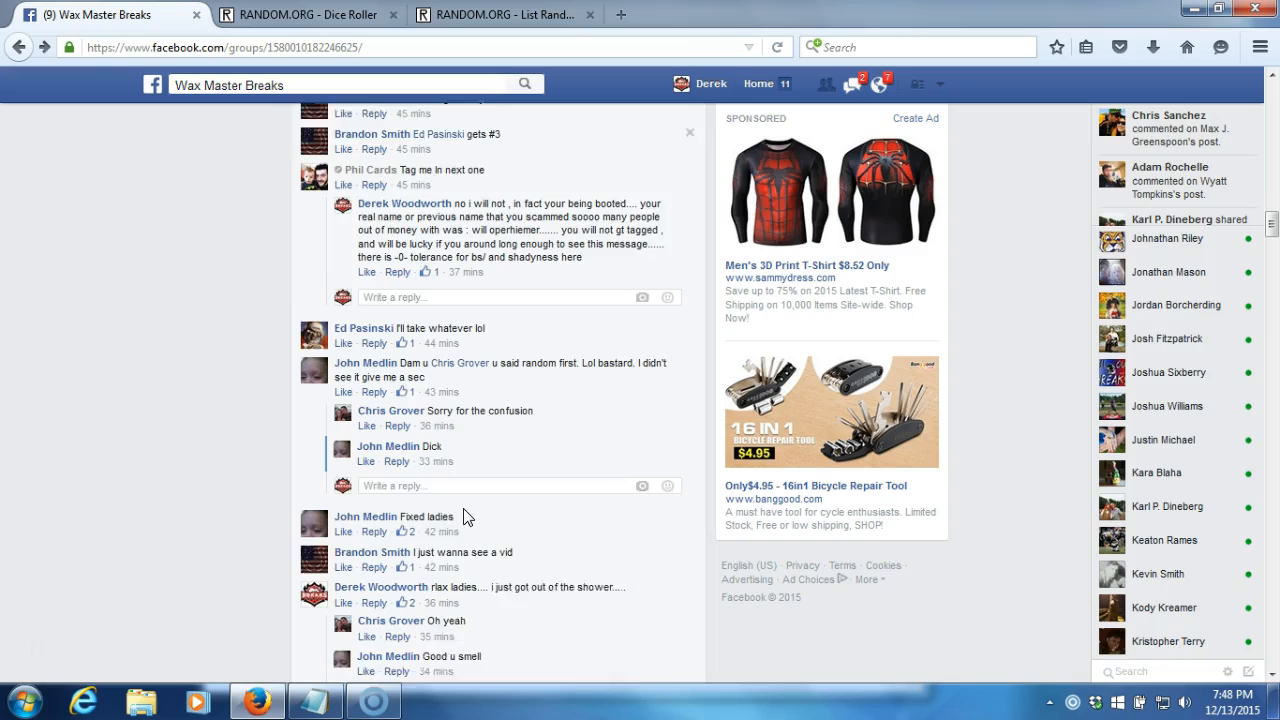
{"action": "scroll", "scroll_direction": "down", "scroll_amount": 3}
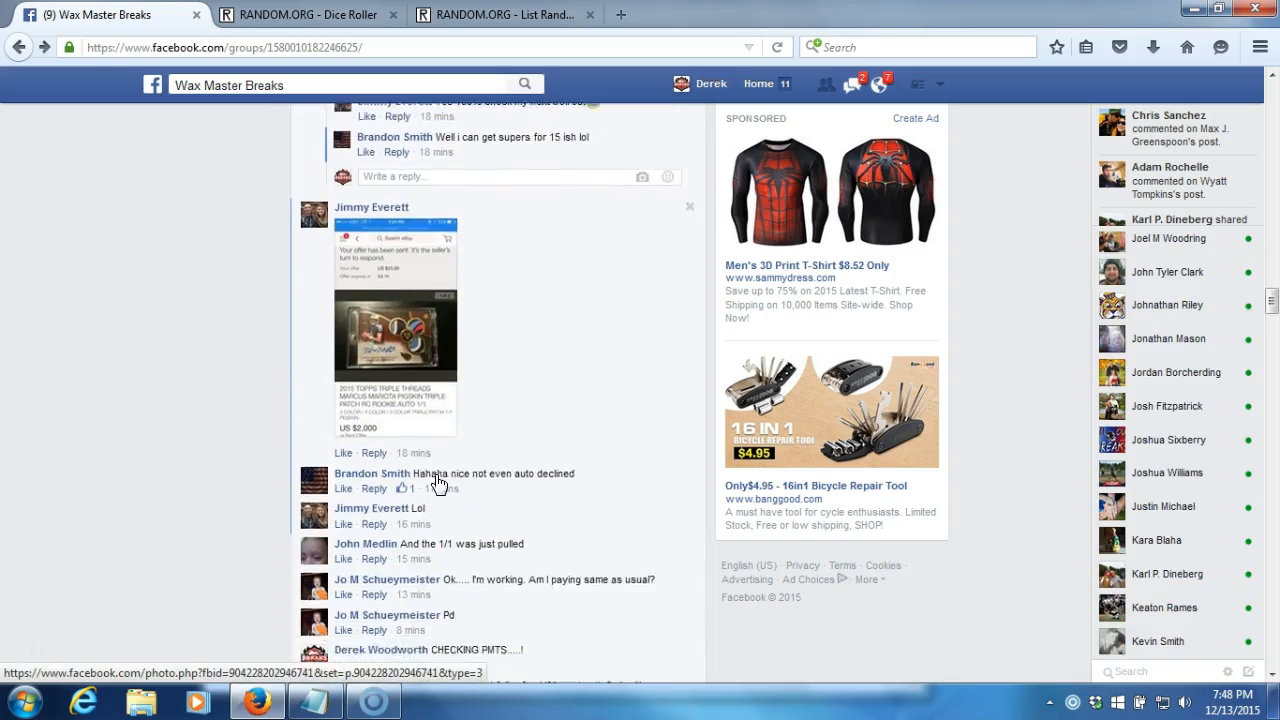
{"action": "scroll", "scroll_direction": "down", "scroll_amount": 3}
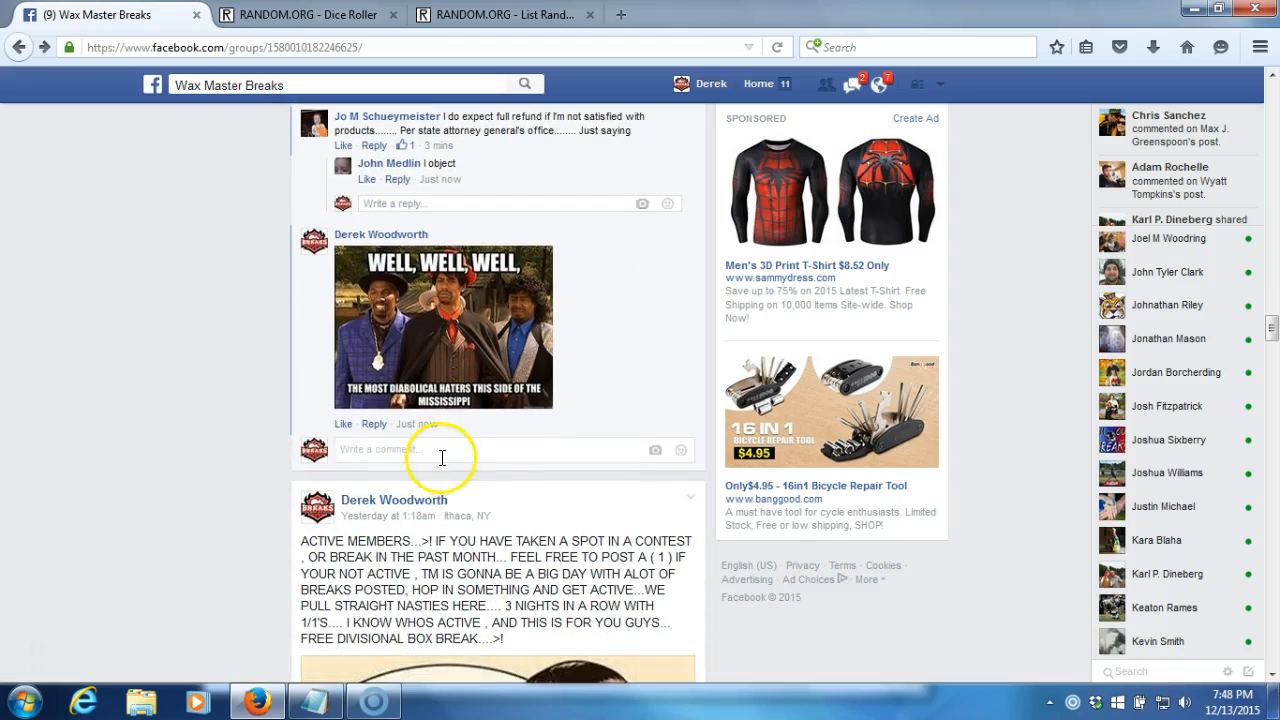
{"action": "type", "text": "LIVE"}
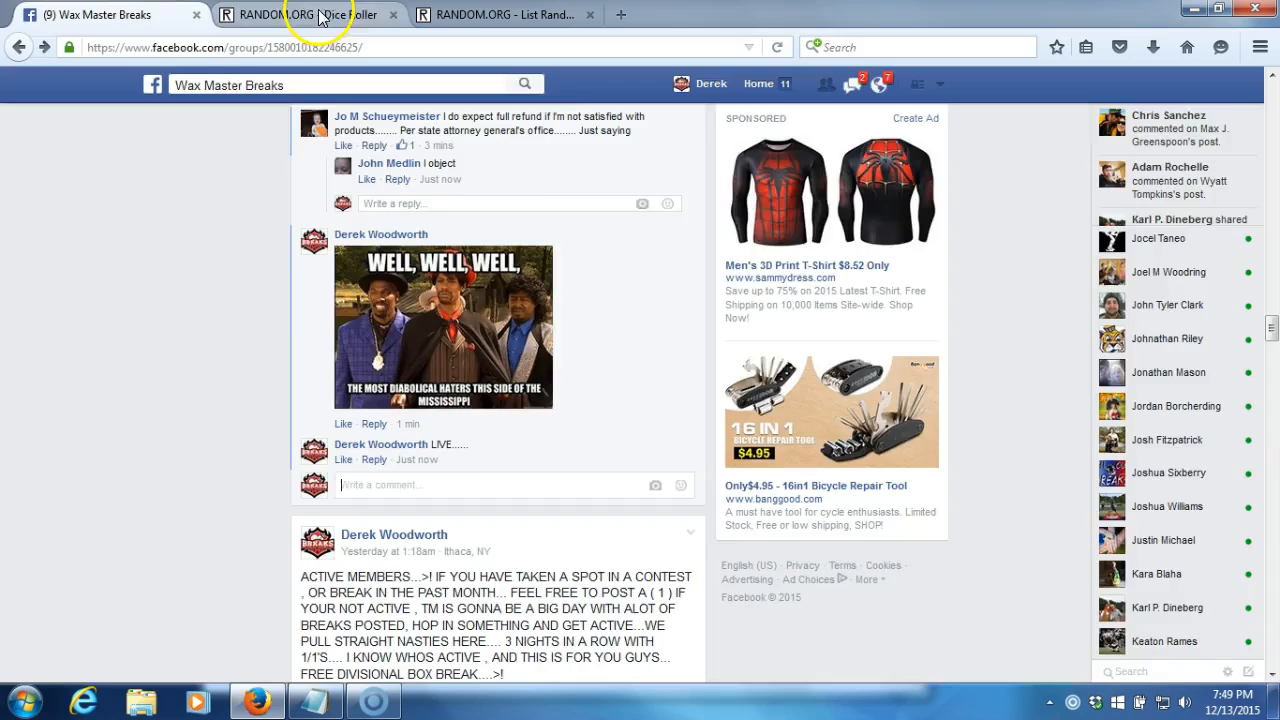
Roll two virtual dice, then bring up the List Randomizer with the ten-name list and show the current time.
{"action": "left_click", "coordinate": [300, 14]}
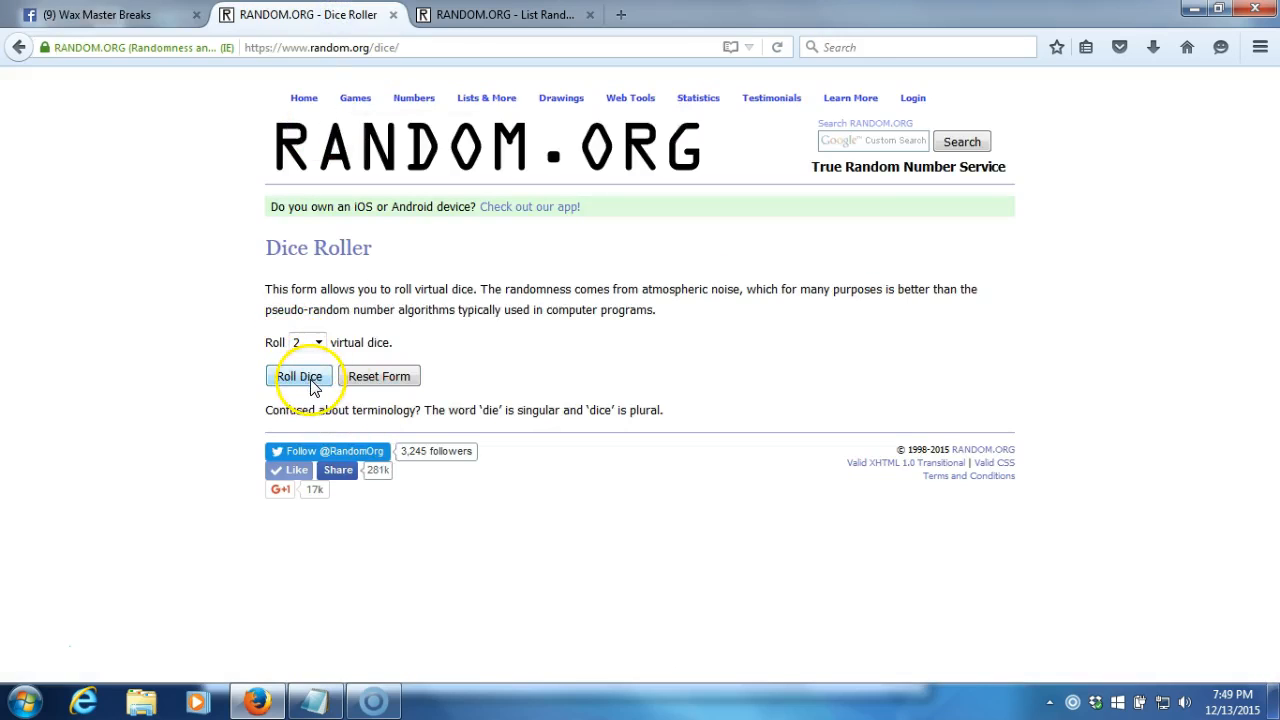
{"action": "left_click", "coordinate": [300, 376]}
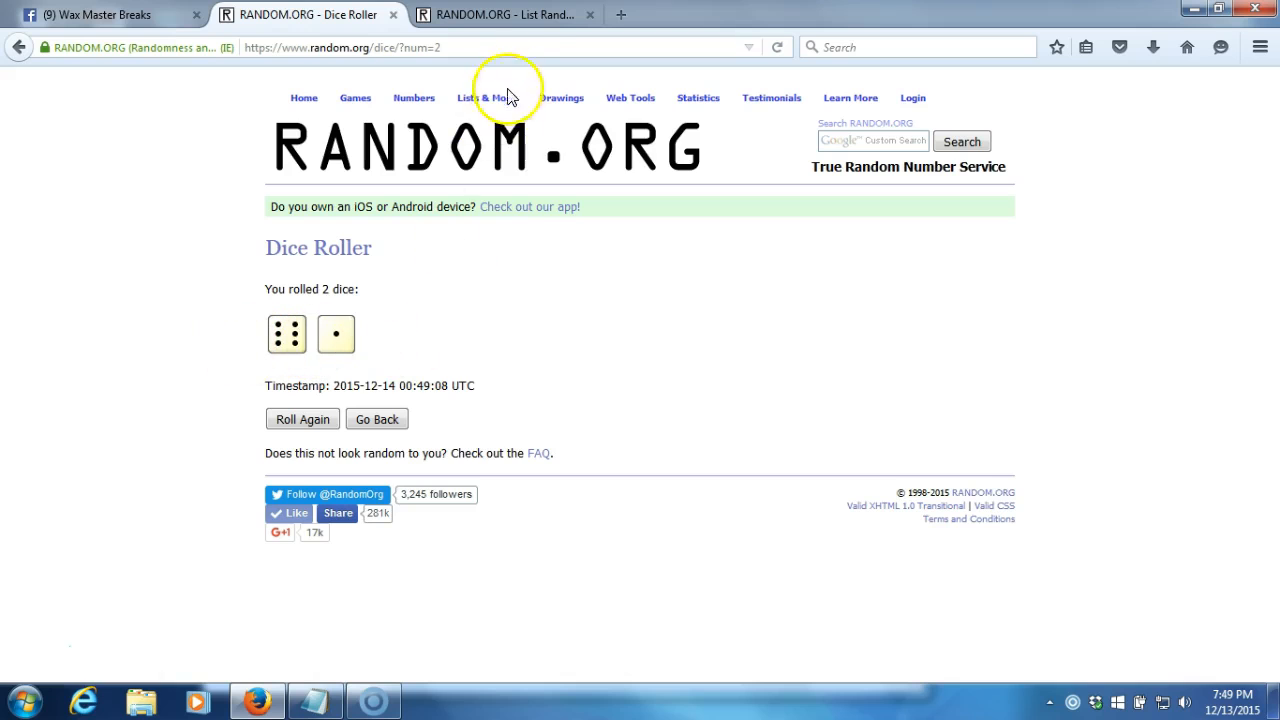
{"action": "left_click", "coordinate": [504, 14]}
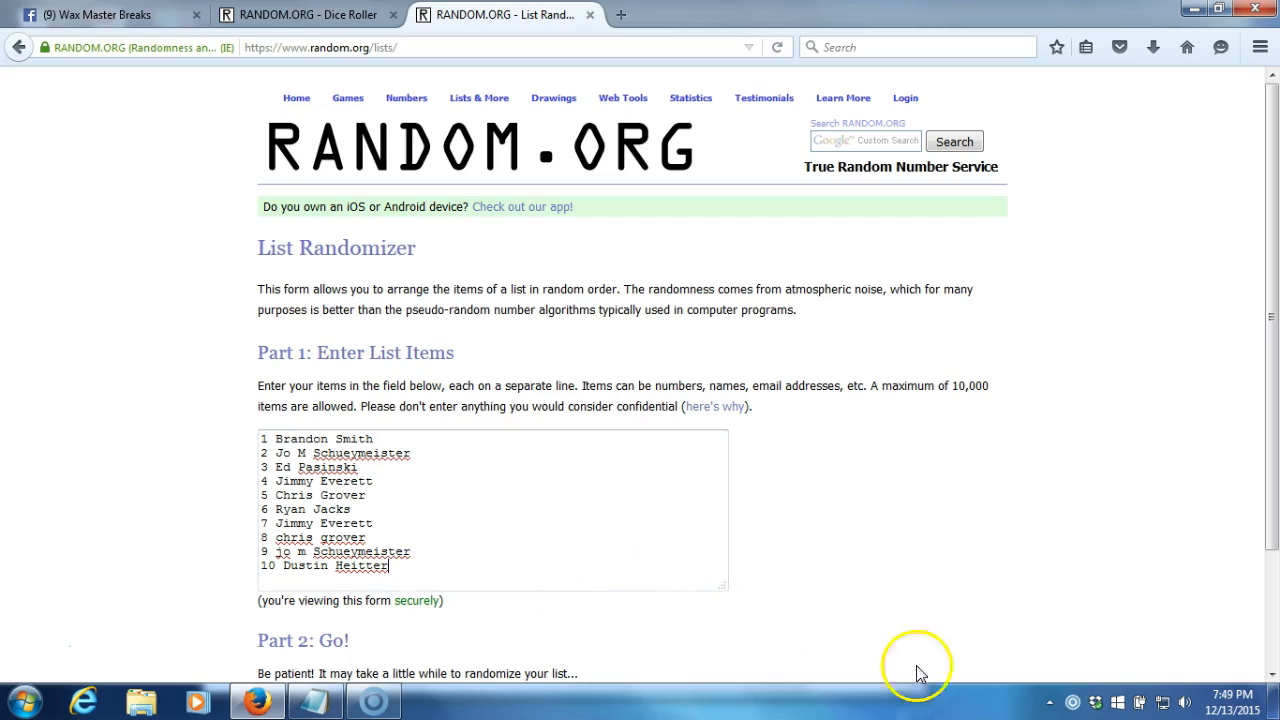
{"action": "left_click", "coordinate": [1200, 700]}
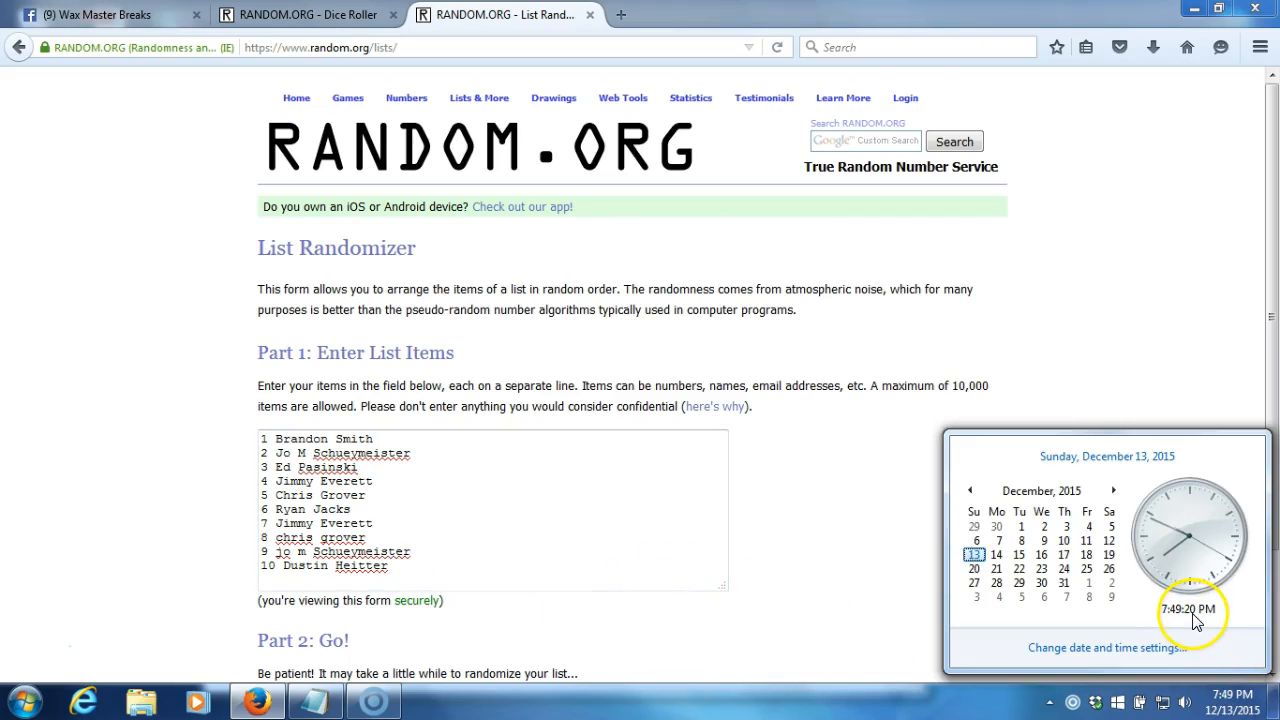
{"action": "mouse_move", "coordinate": [950, 562]}
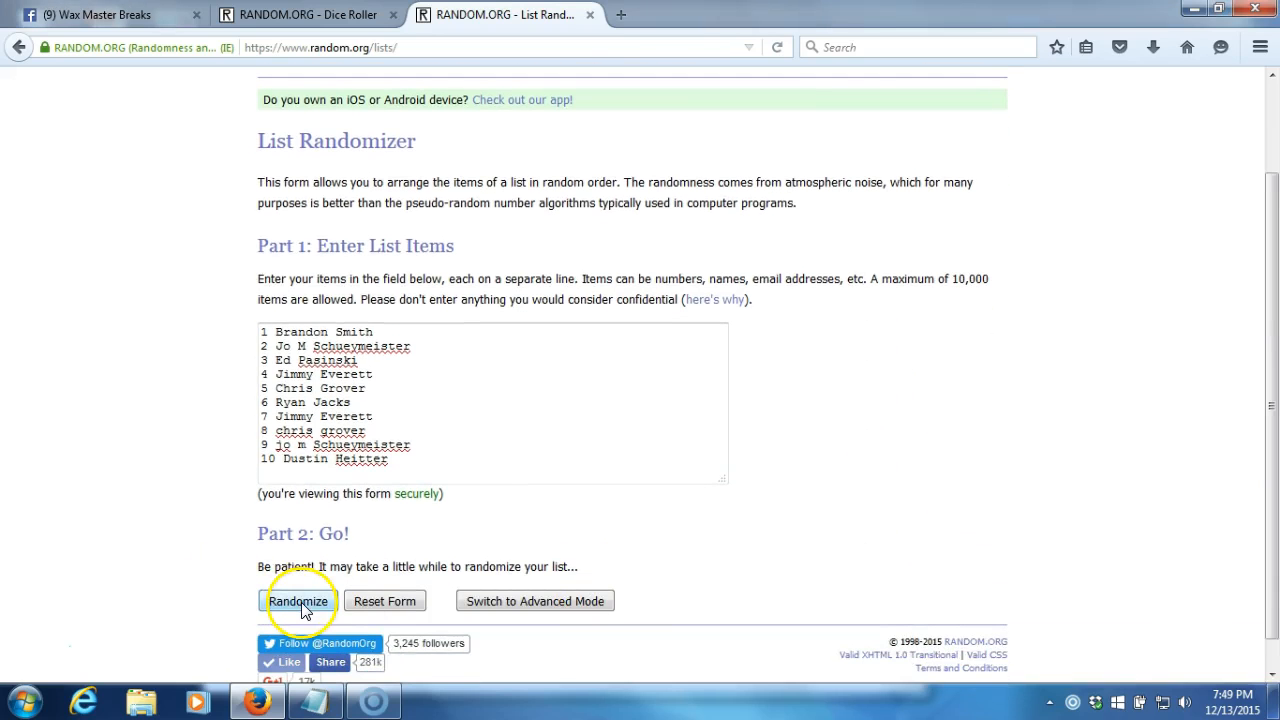
Shuffle the ten-name contest list six times, then return to the dice roll result.
{"action": "left_click", "coordinate": [298, 600]}
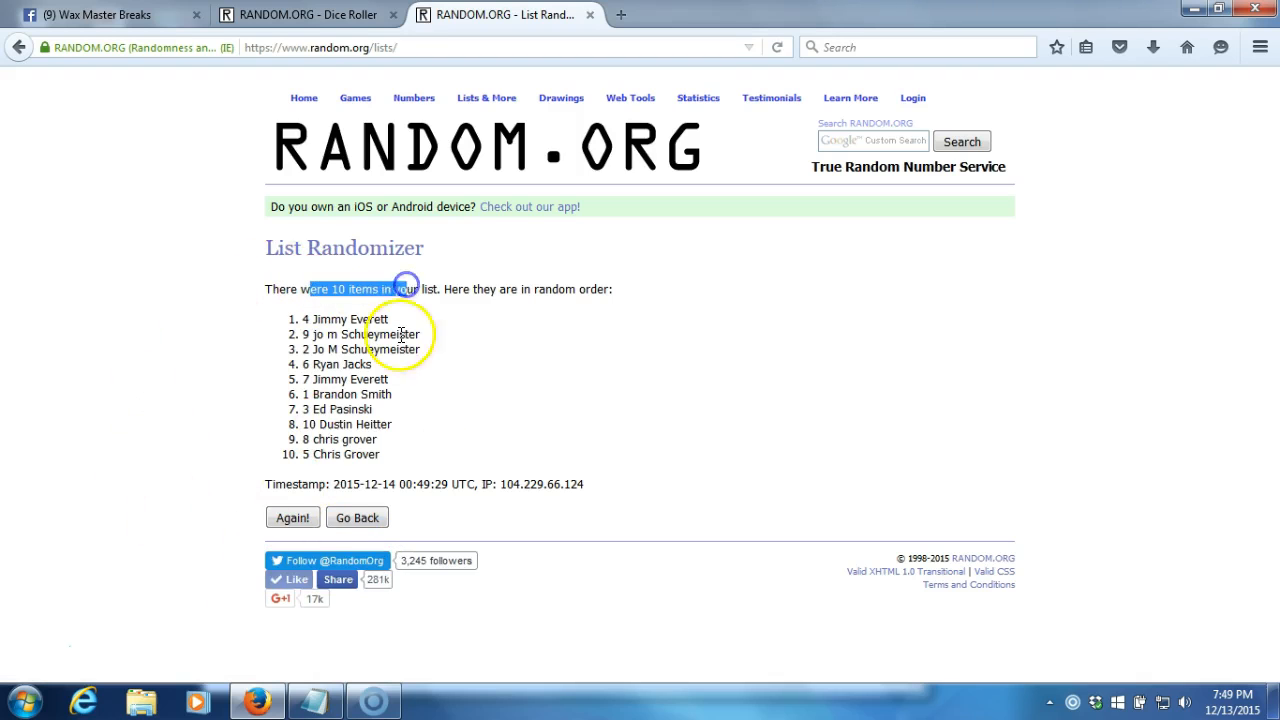
{"action": "left_click", "coordinate": [292, 516]}
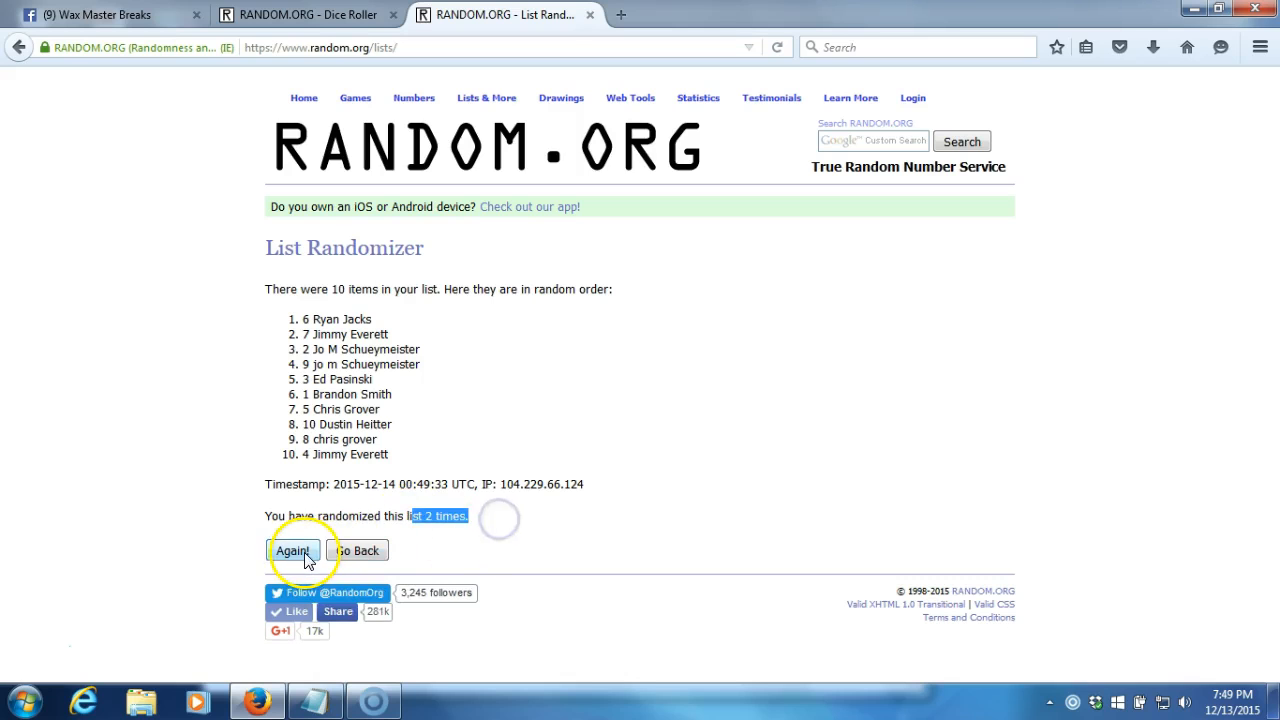
{"action": "left_click", "coordinate": [292, 550]}
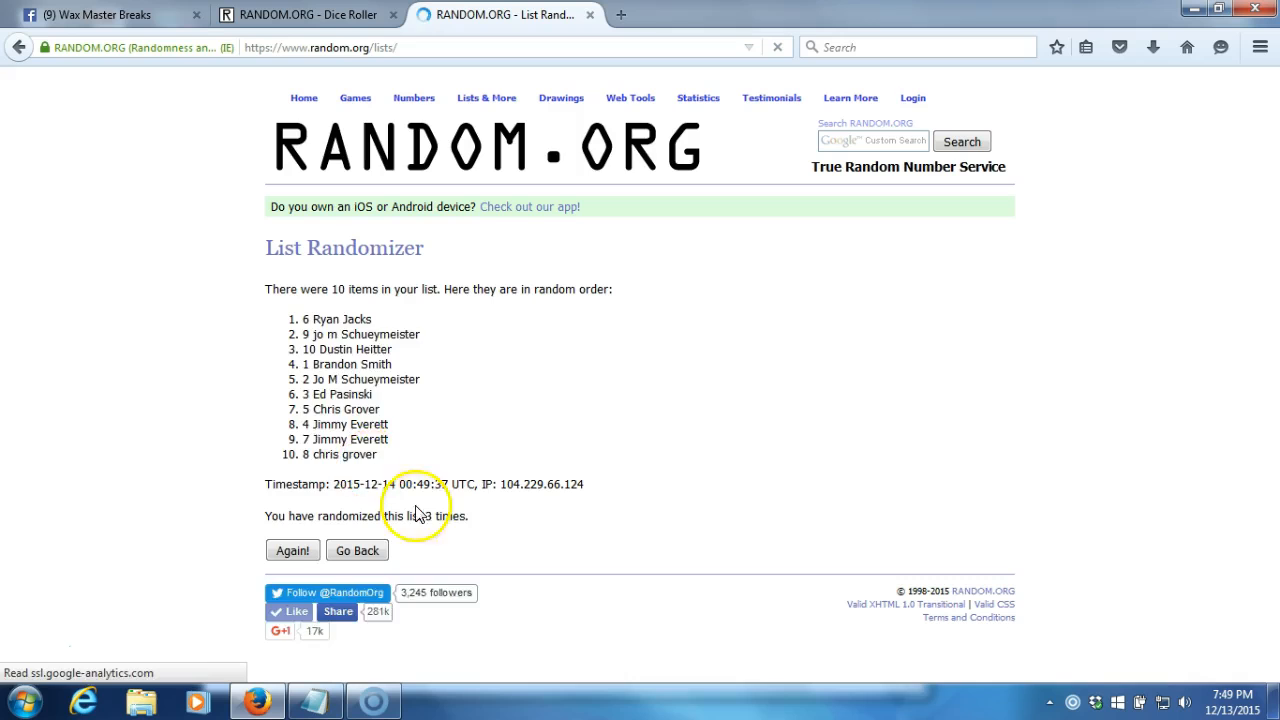
{"action": "left_click", "coordinate": [292, 550]}
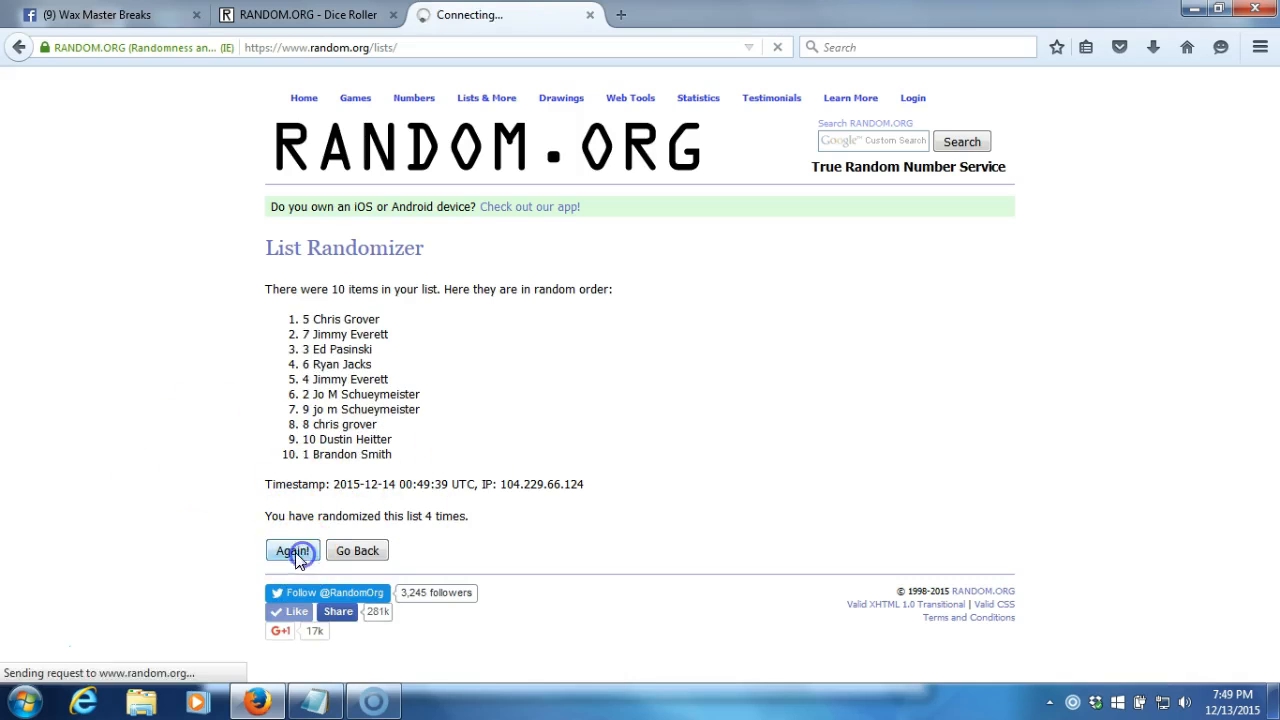
{"action": "left_click", "coordinate": [292, 550]}
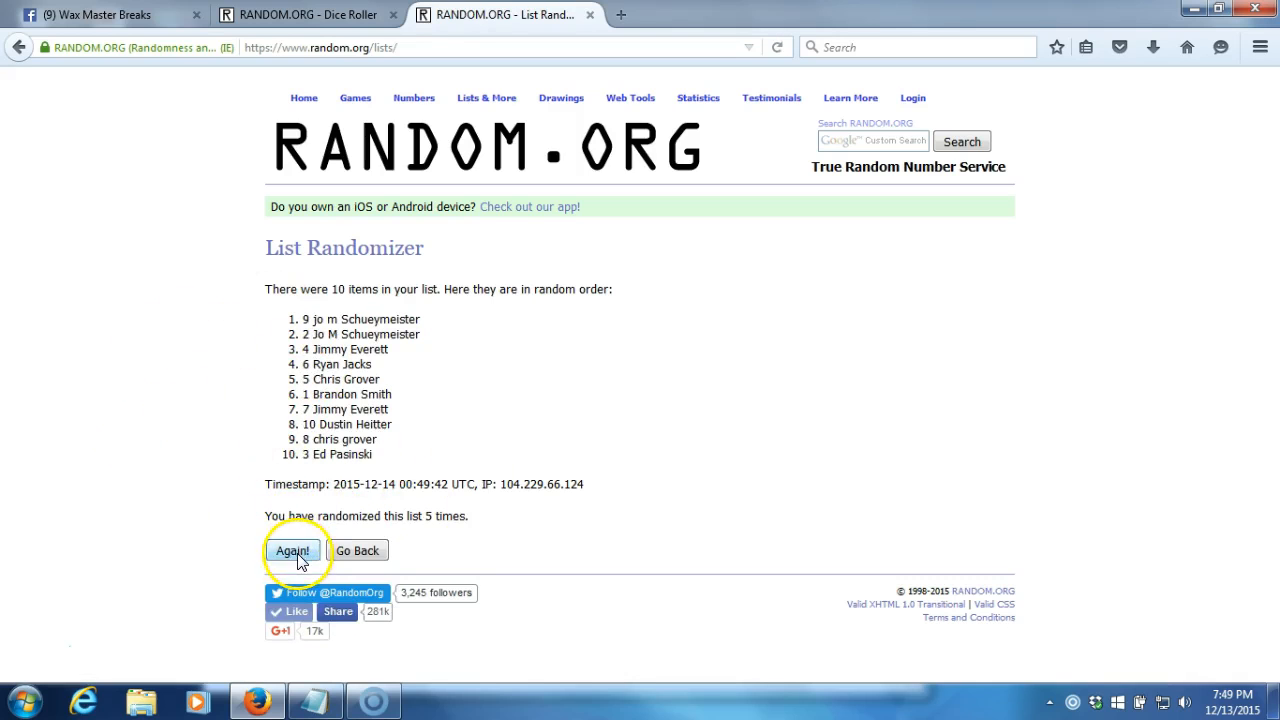
{"action": "left_click", "coordinate": [292, 550]}
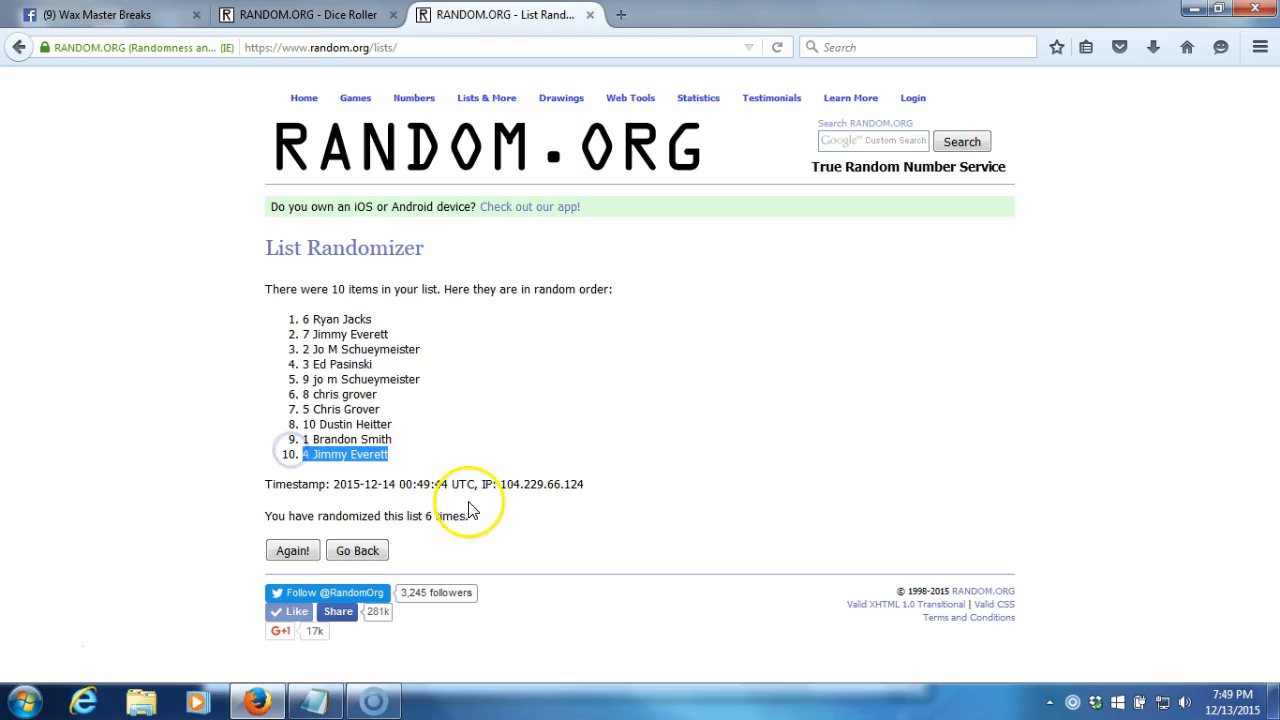
{"action": "left_click", "coordinate": [304, 14]}
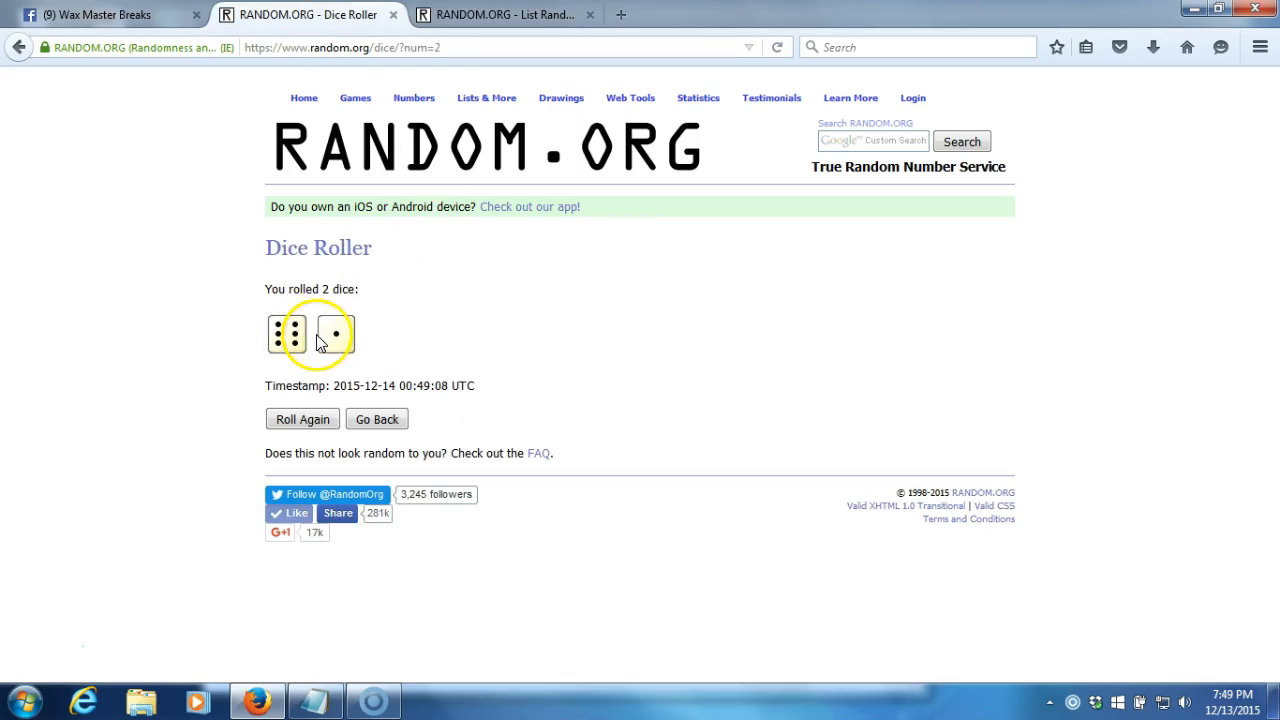
{"action": "left_click", "coordinate": [500, 14]}
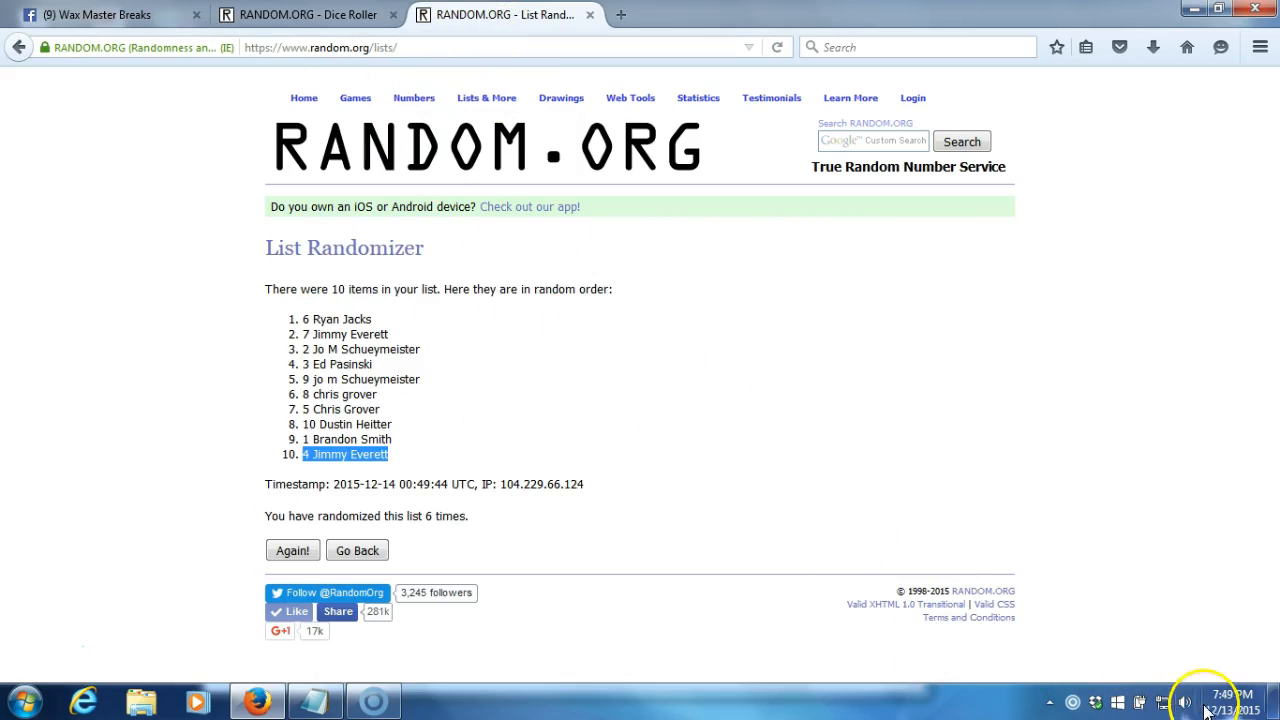
{"action": "left_click", "coordinate": [1210, 696]}
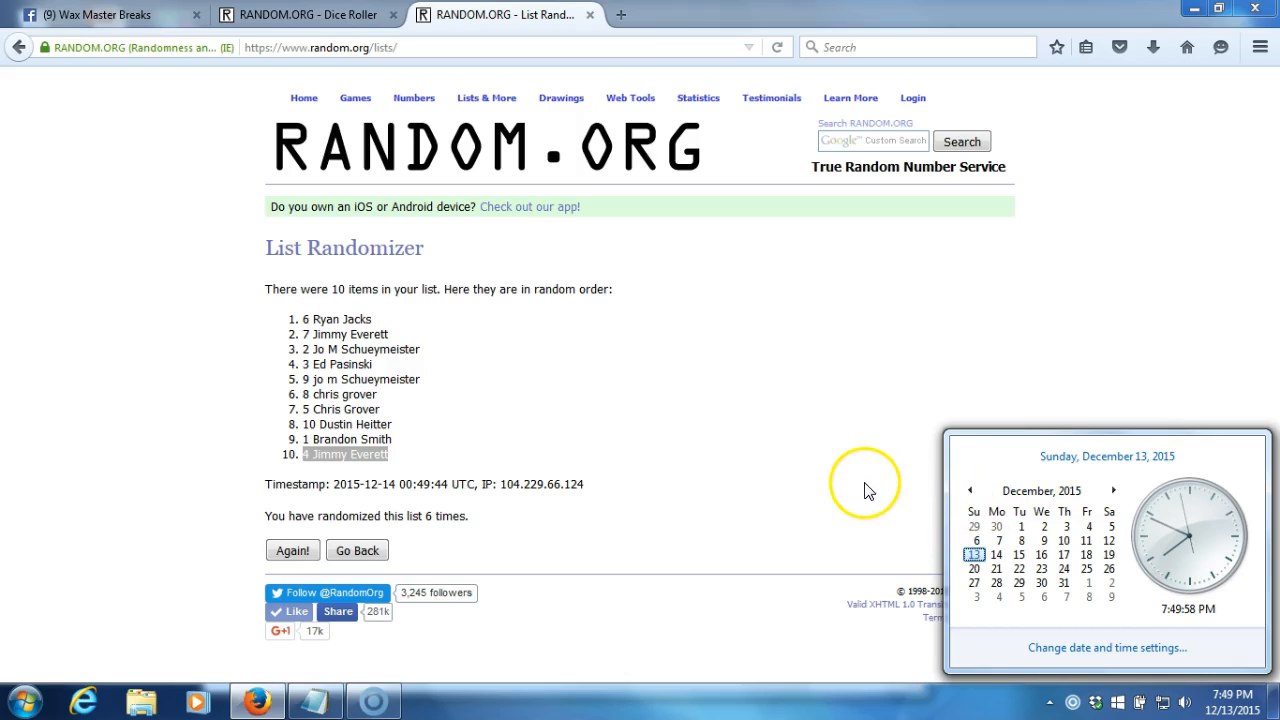
{"action": "mouse_move", "coordinate": [756, 516]}
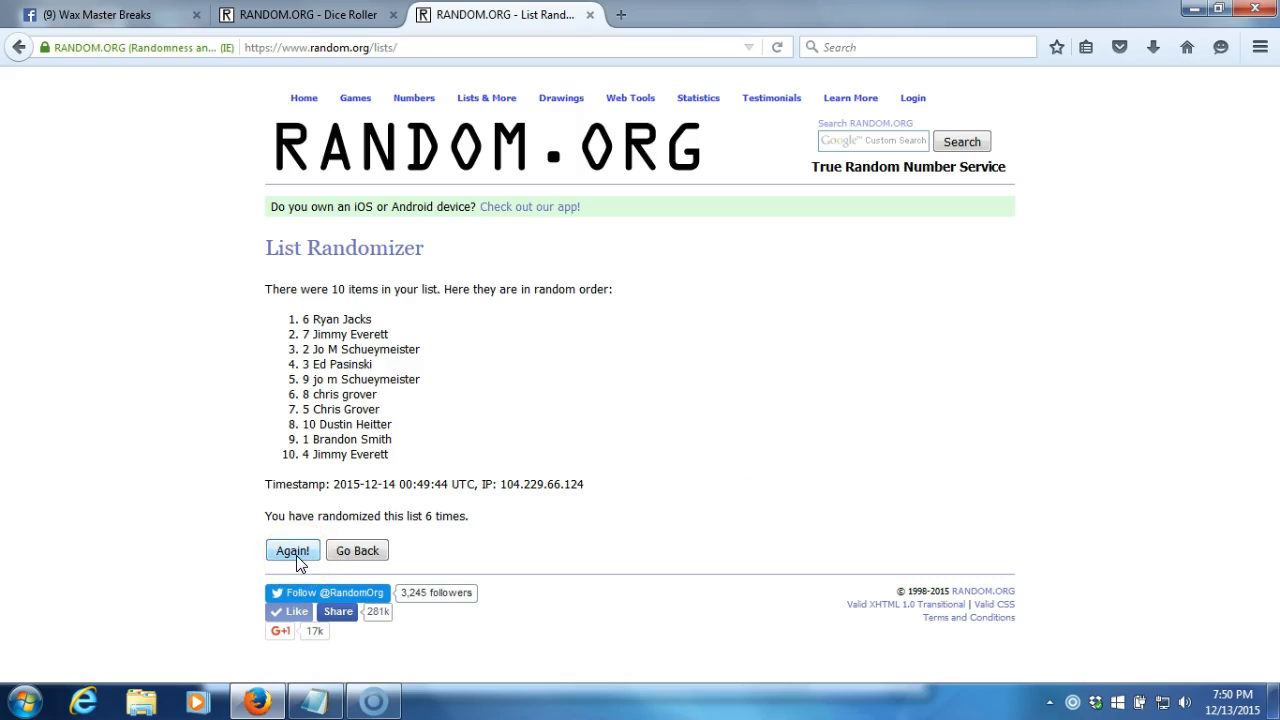
{"action": "left_click", "coordinate": [292, 550]}
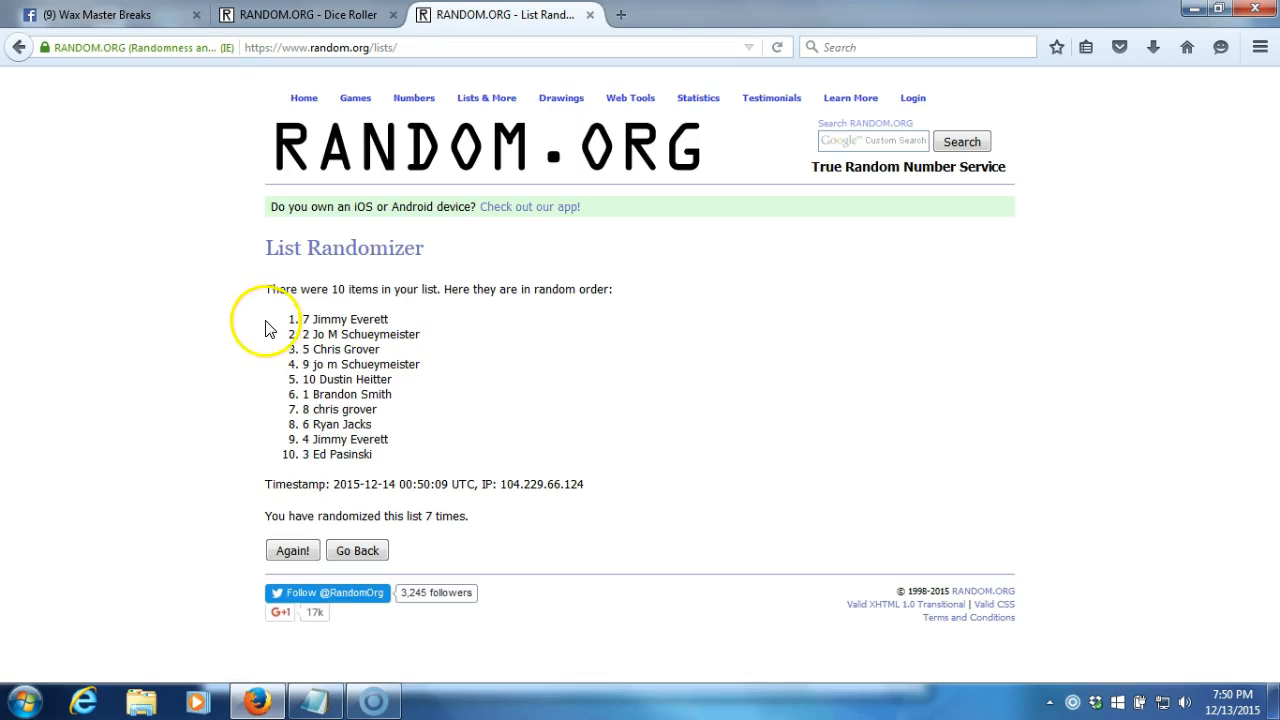
{"action": "left_click_drag", "start_coordinate": [278, 320], "coordinate": [420, 334]}
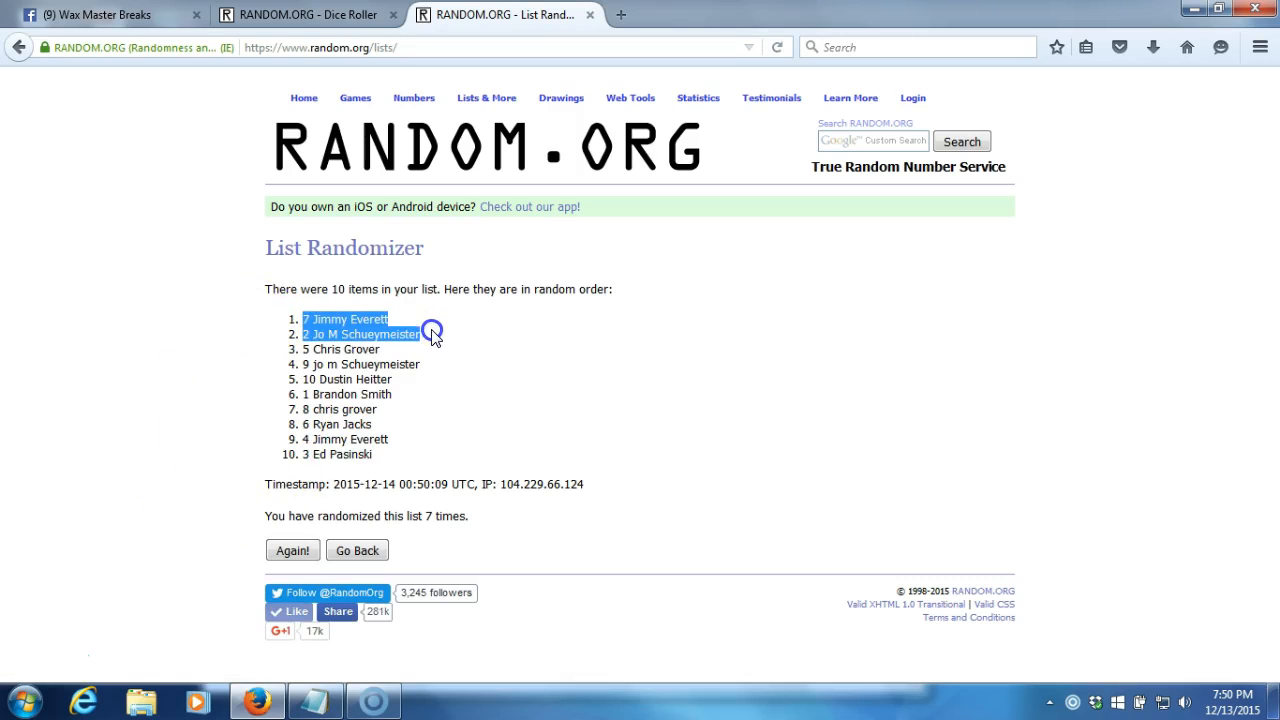